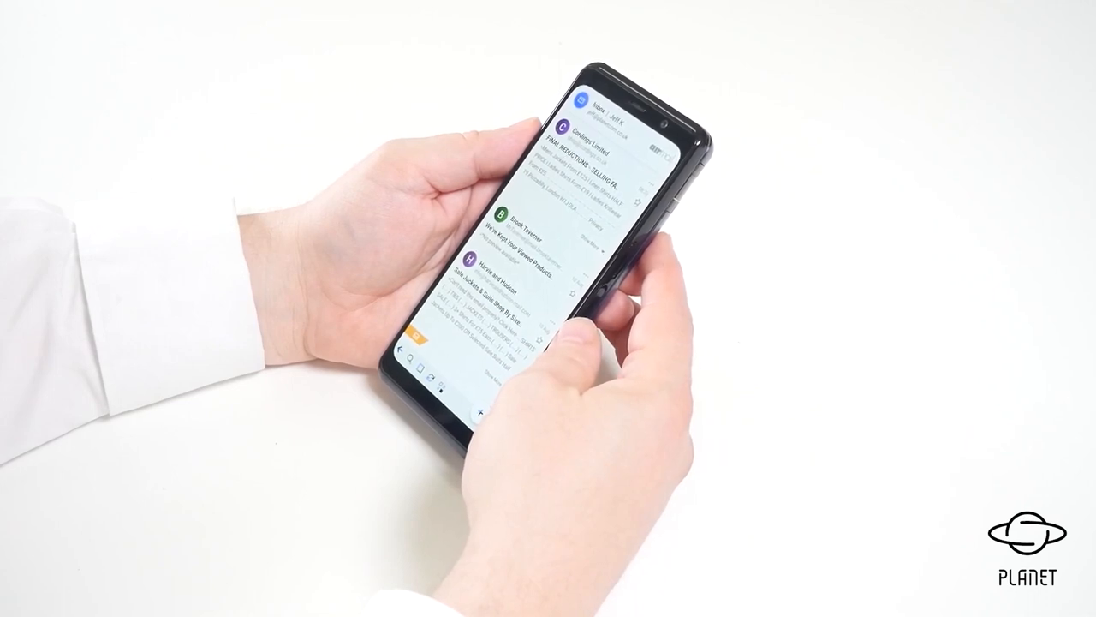
{"action": "scroll", "scroll_direction": "down", "scroll_amount": 3}
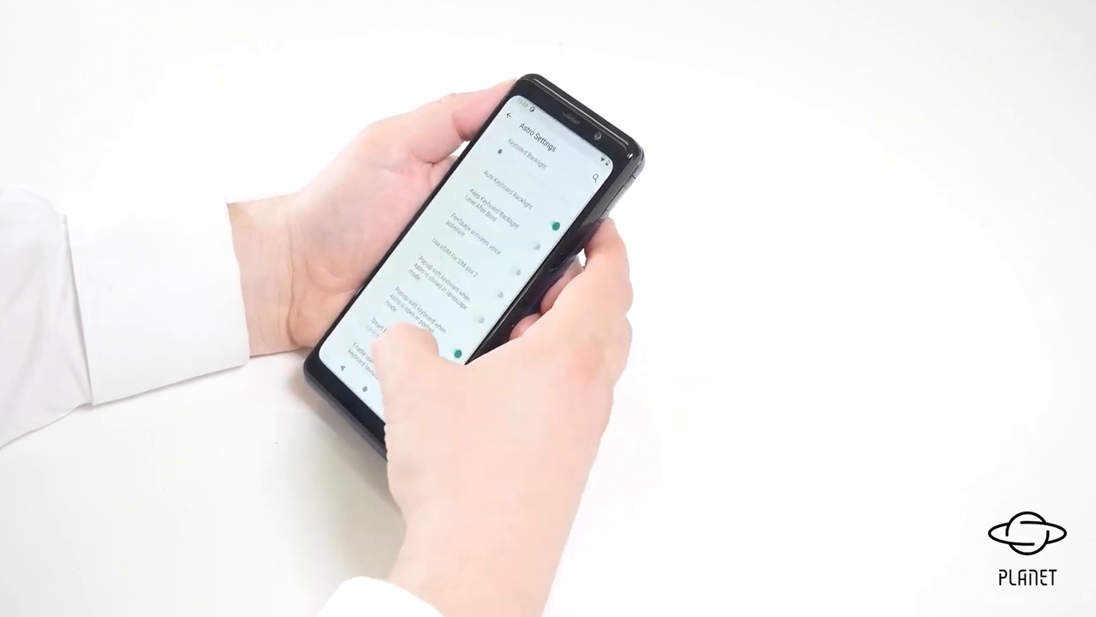
{"action": "scroll", "scroll_direction": "down", "scroll_amount": 3}
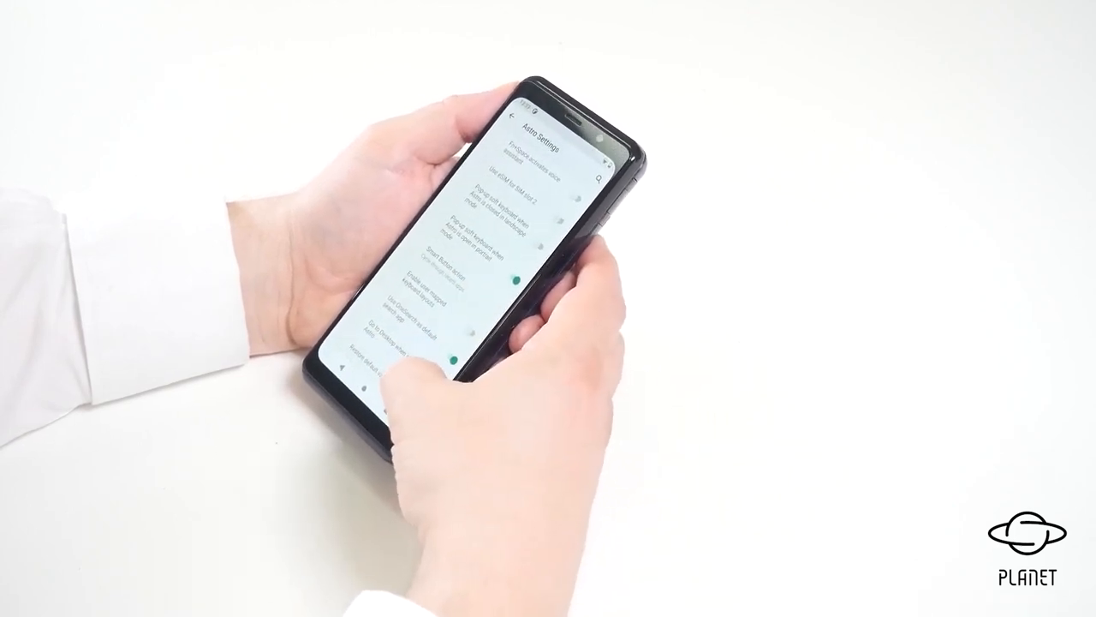